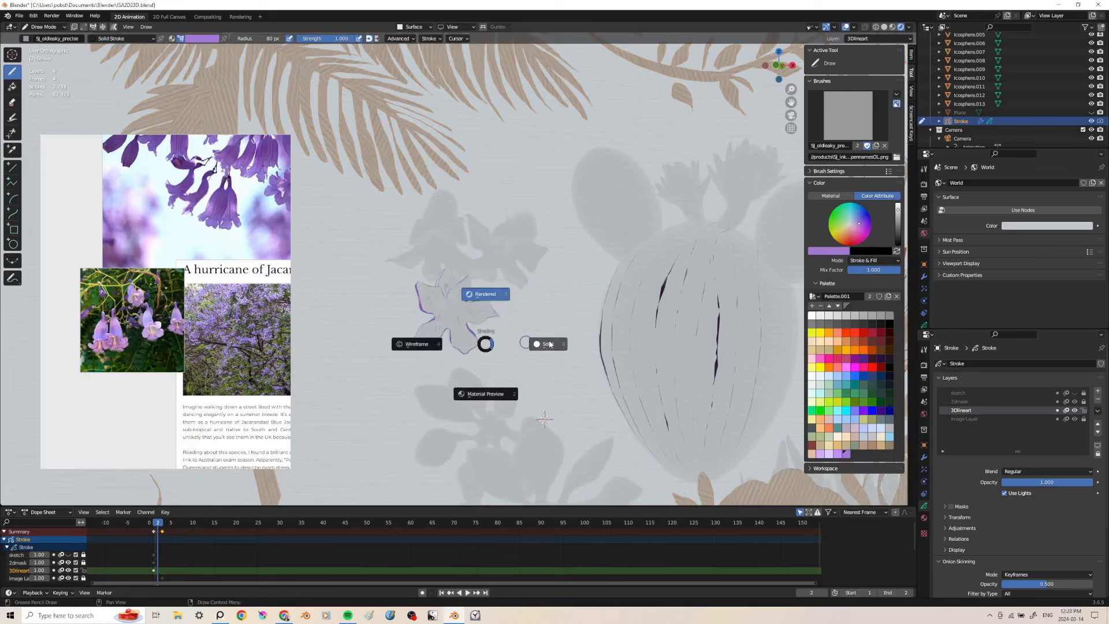
- Switch the viewport to Rendered shading so the illustration shows its full colours
left_click(549, 344)
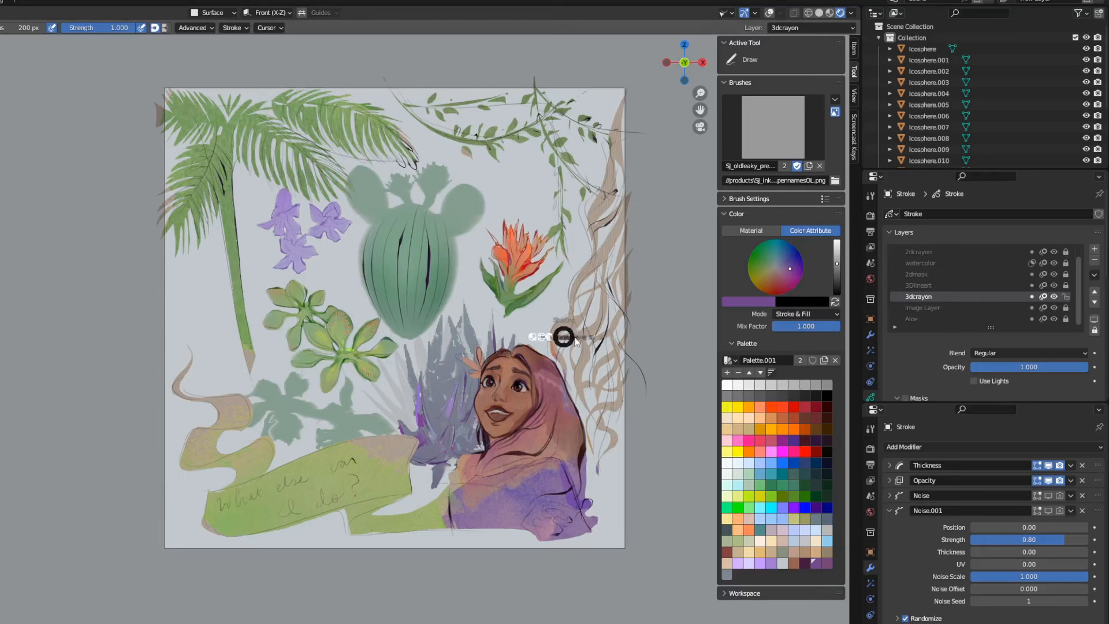
- In the Viewport Shading popover, set Color to Texture, then back to Material
left_click(851, 13)
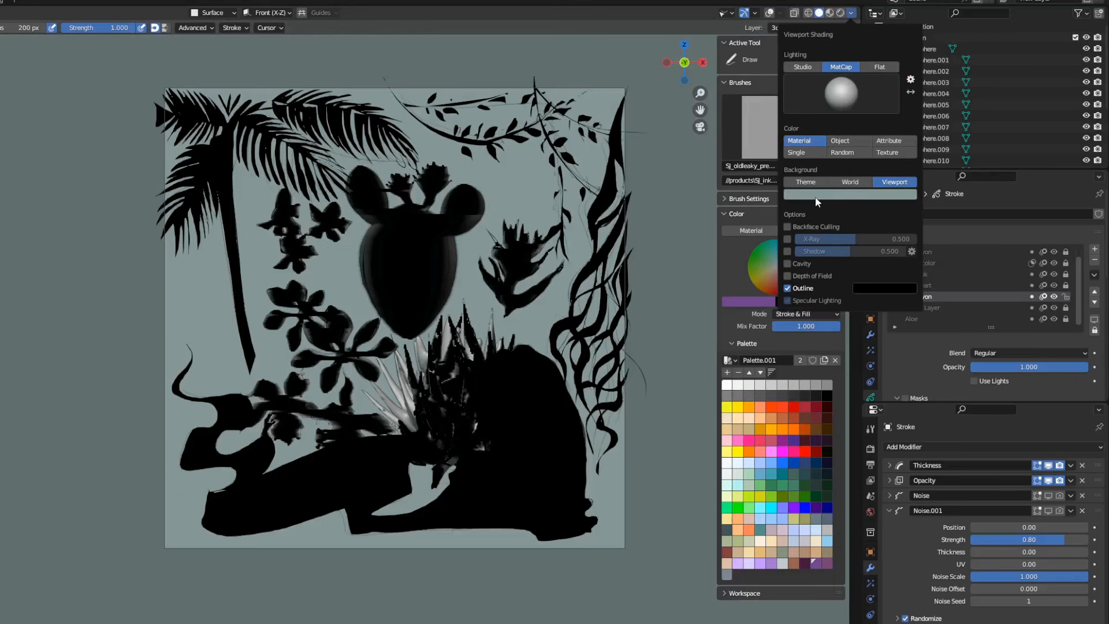
left_click(885, 153)
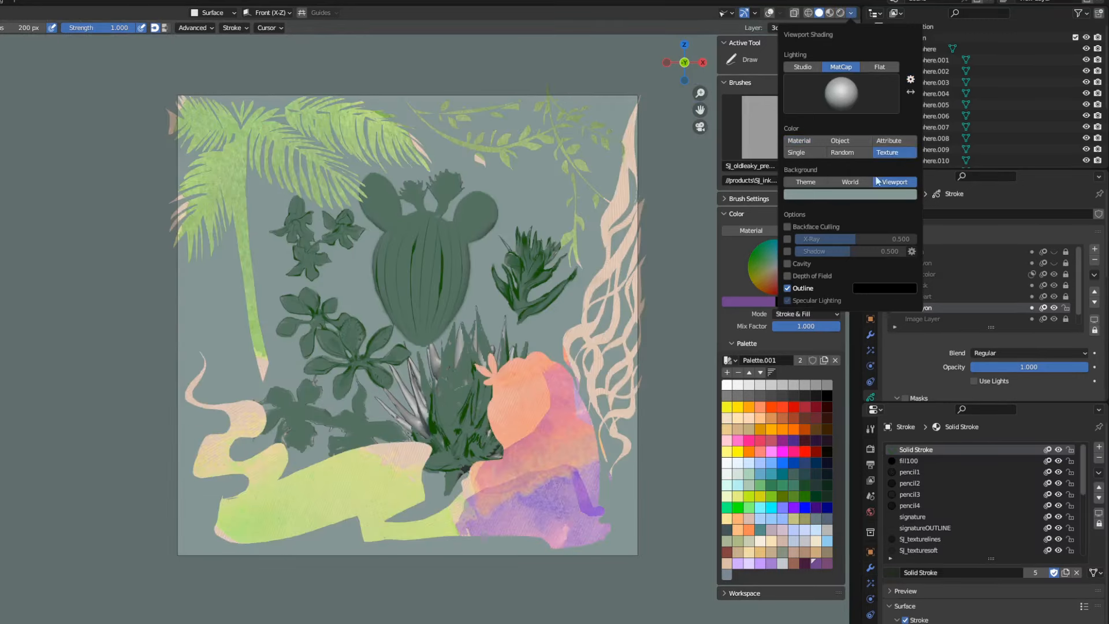
left_click(799, 141)
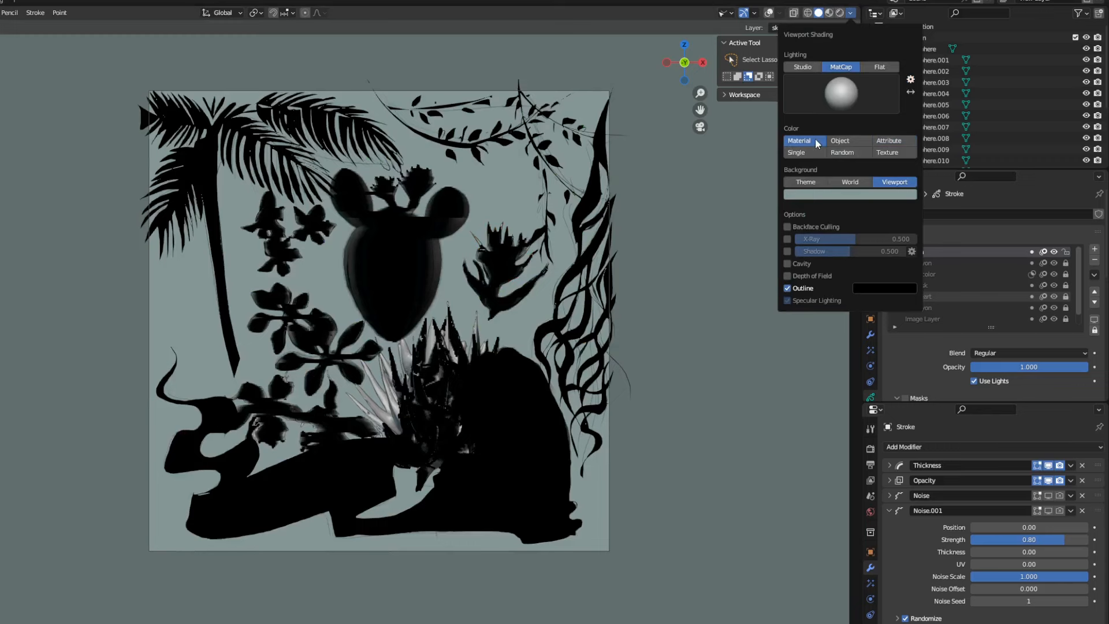
mouse_move(888, 141)
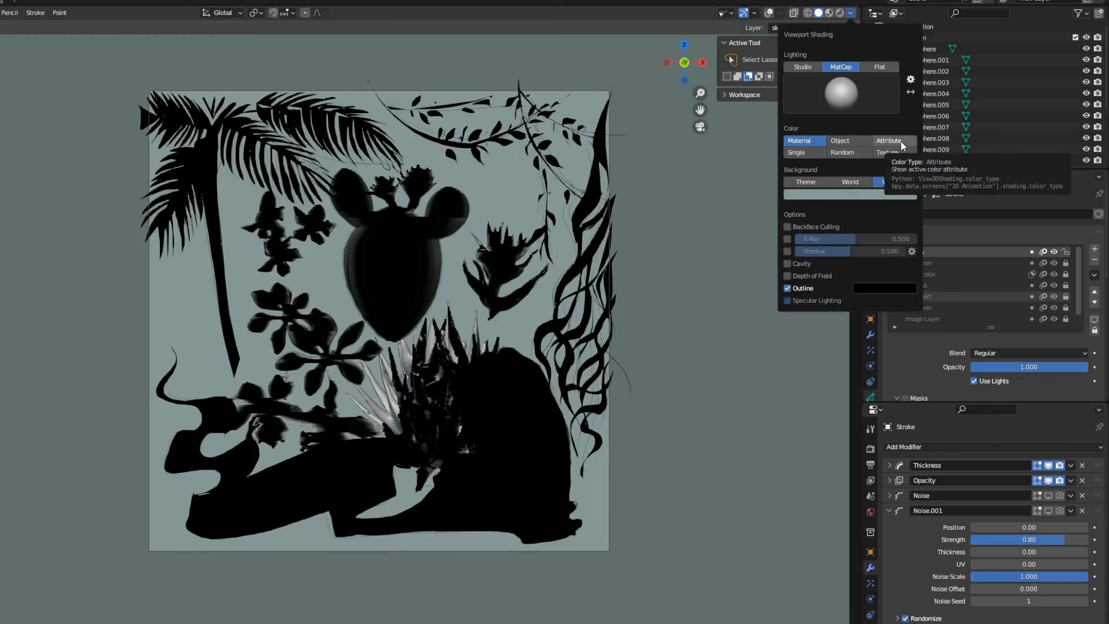